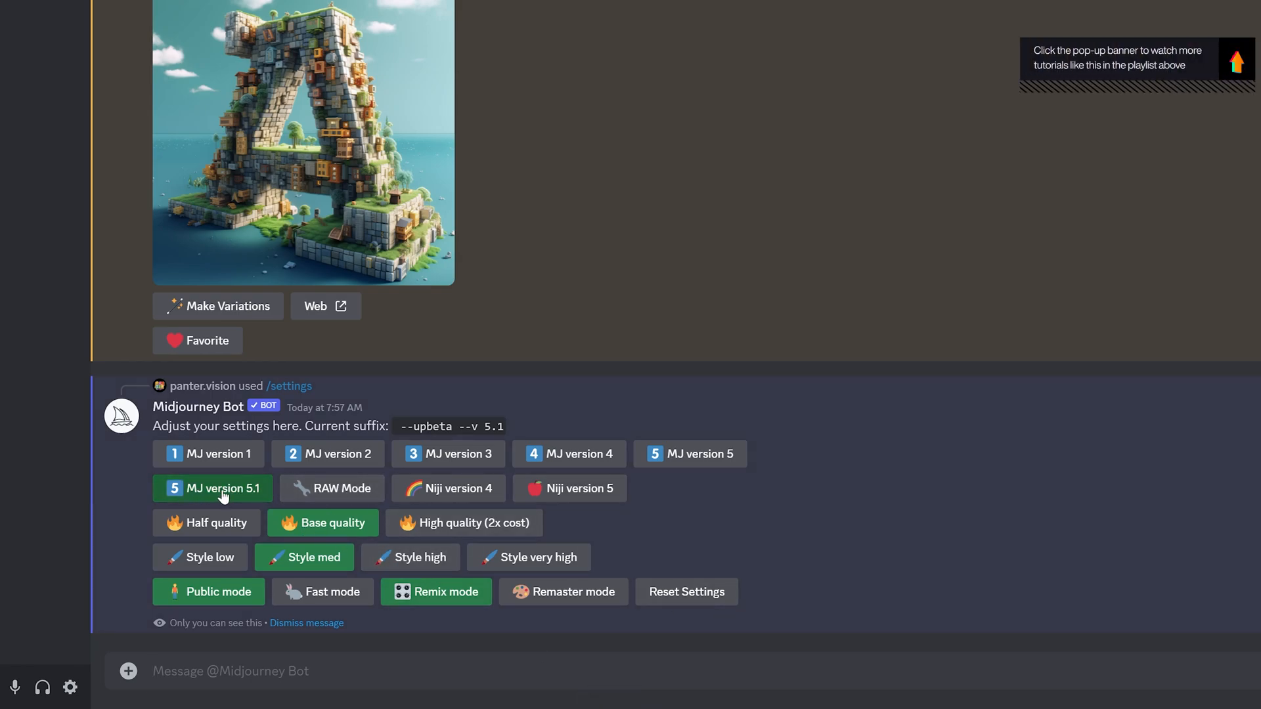
mouse_move(259, 497)
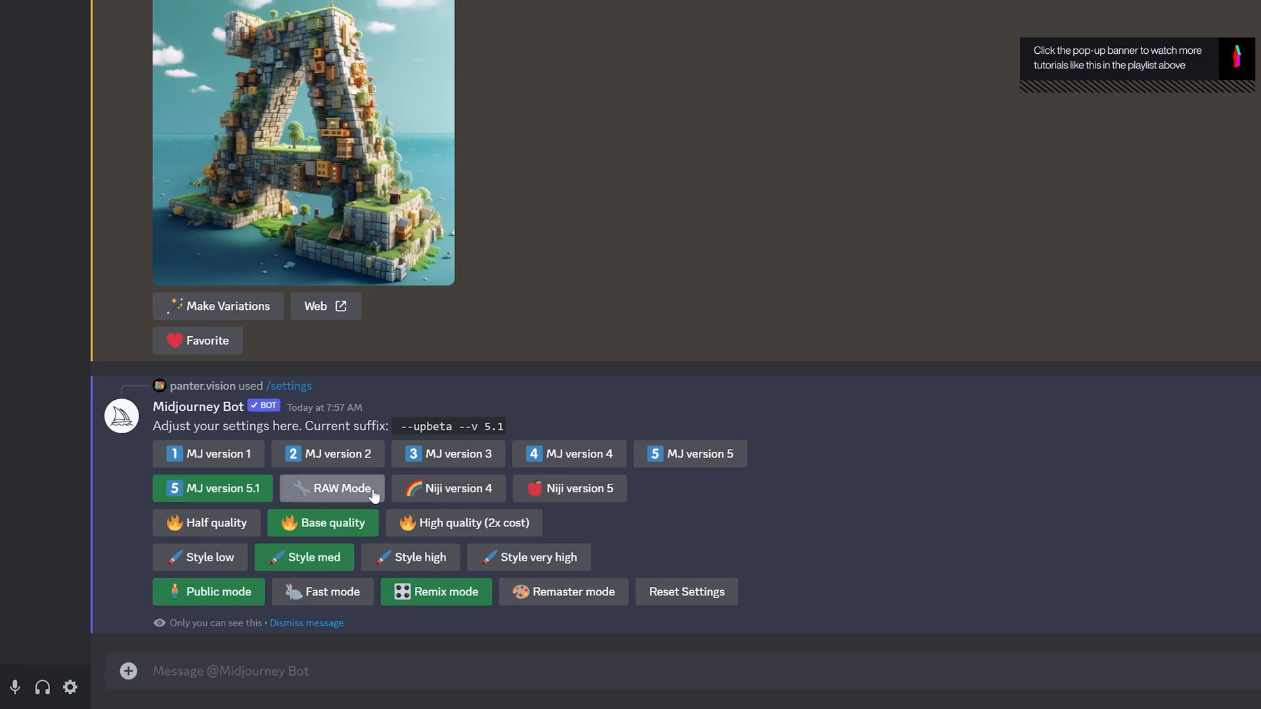
- Toggle the settings mode button twice, leaving remaster mode on with version 5.1
click(331, 488)
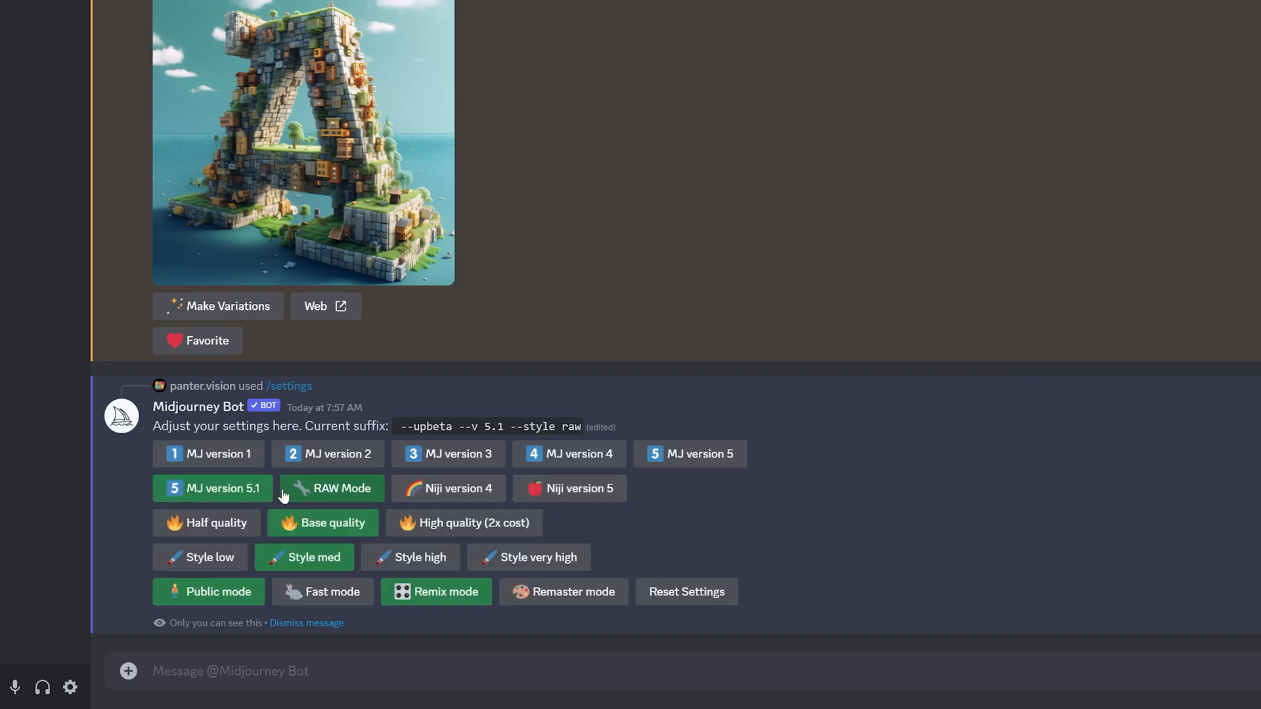
mouse_move(215, 490)
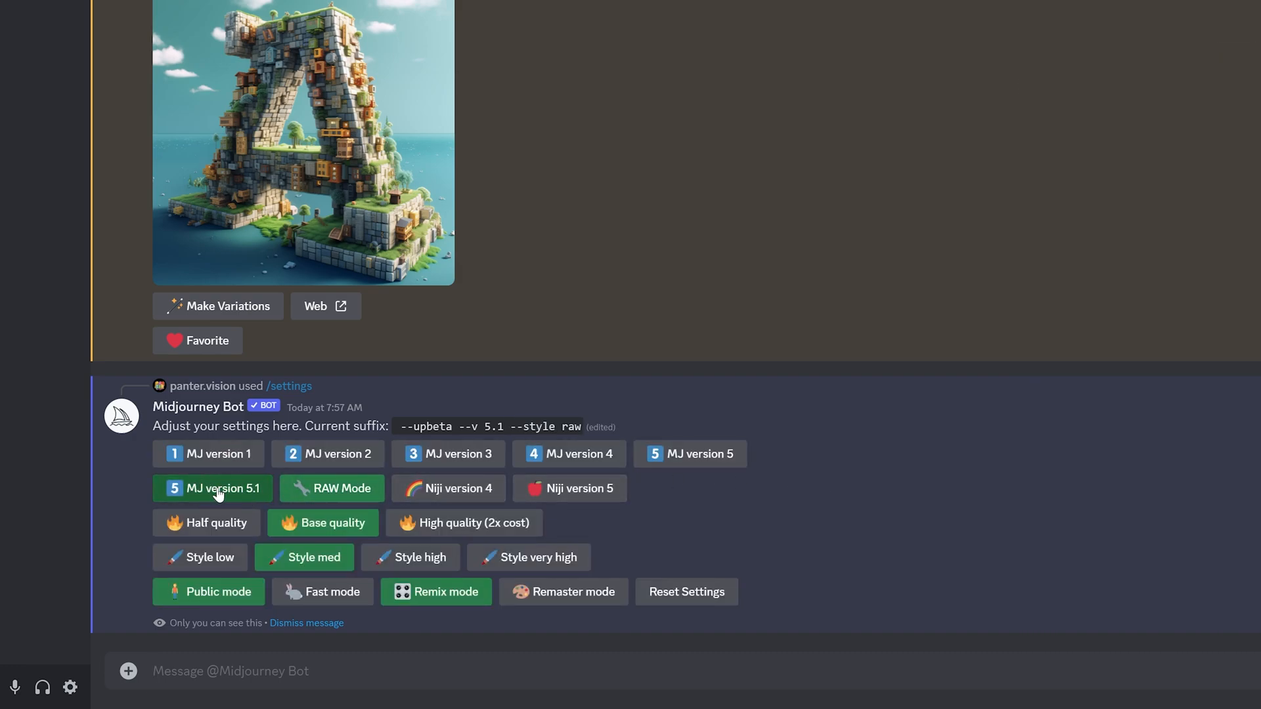
mouse_move(113, 504)
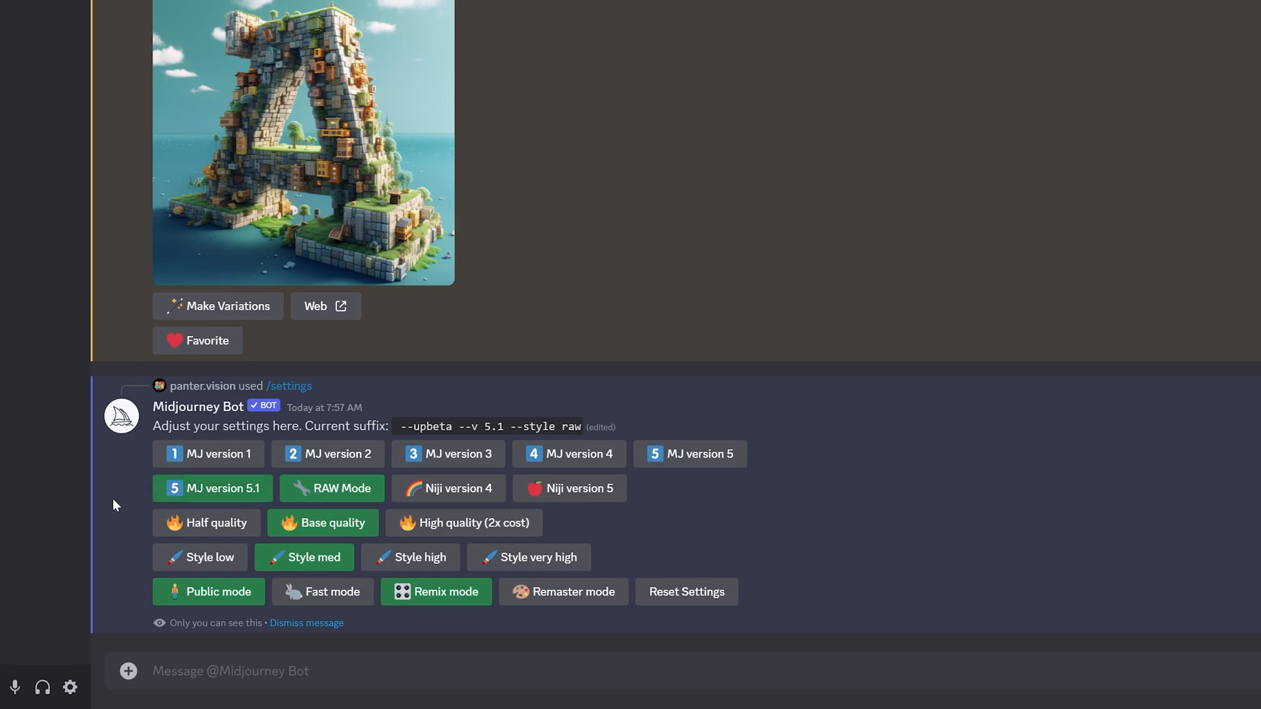
mouse_move(744, 521)
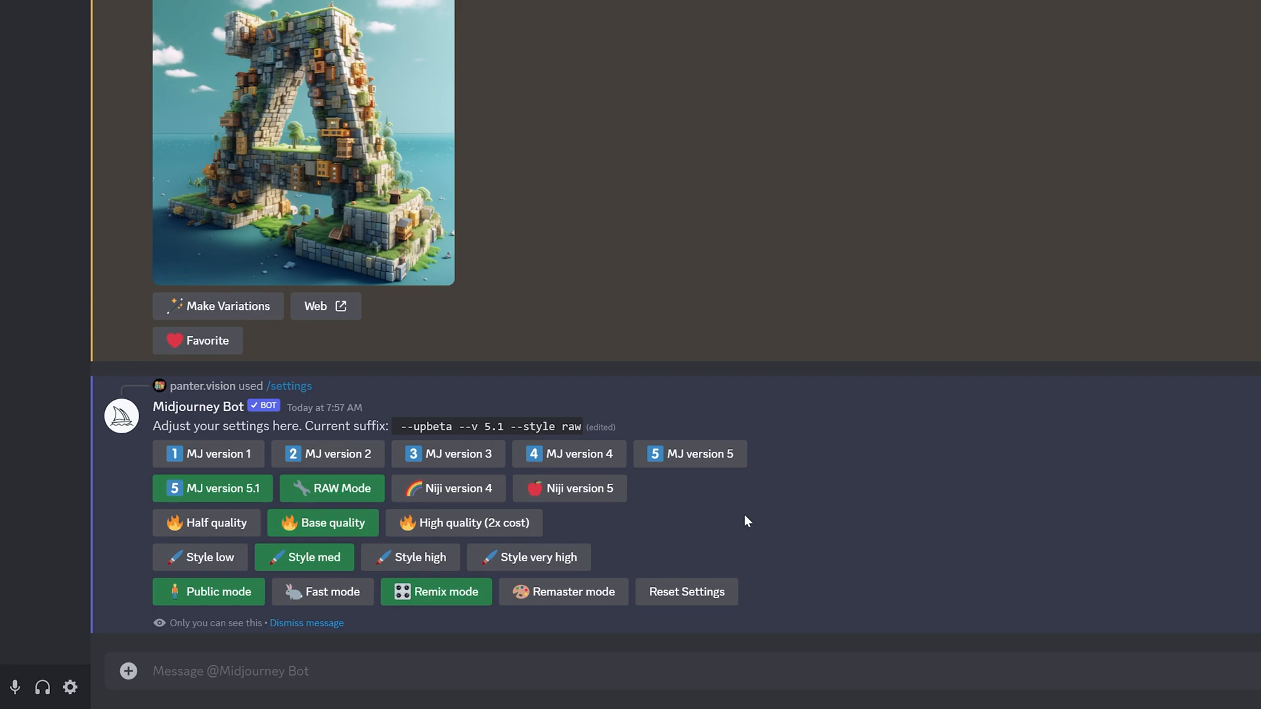
click(331, 488)
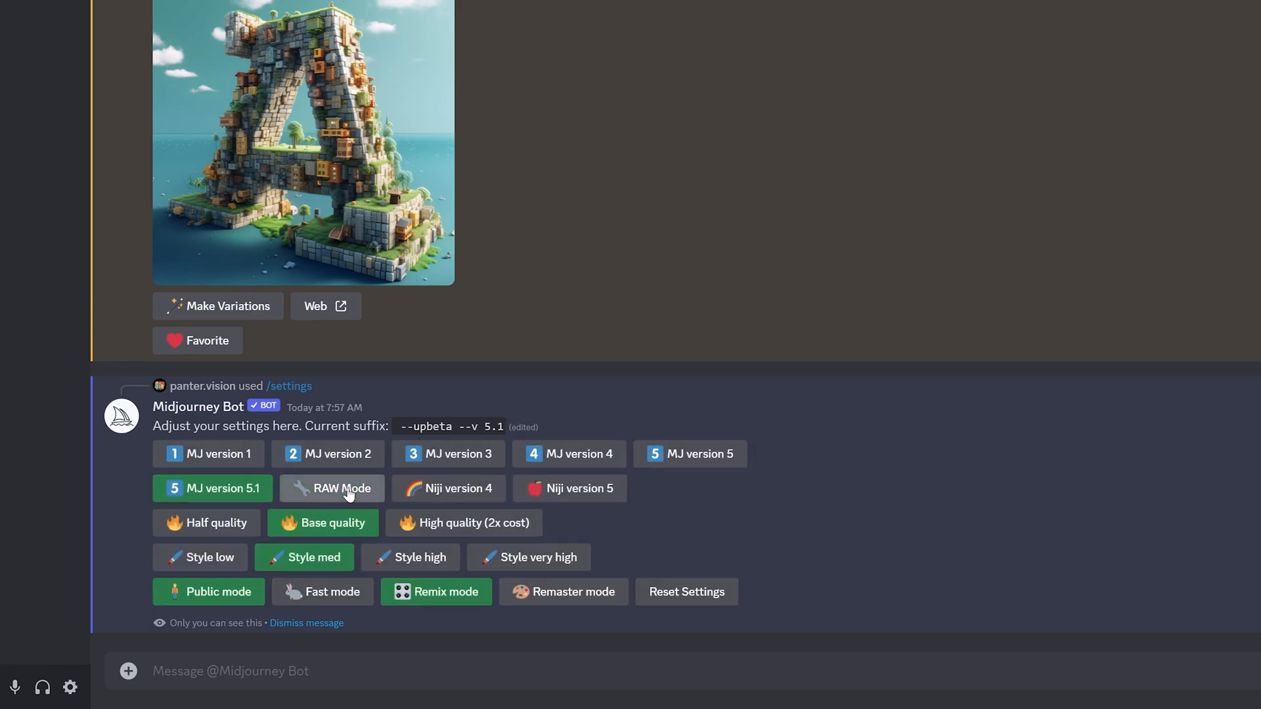
mouse_move(564, 592)
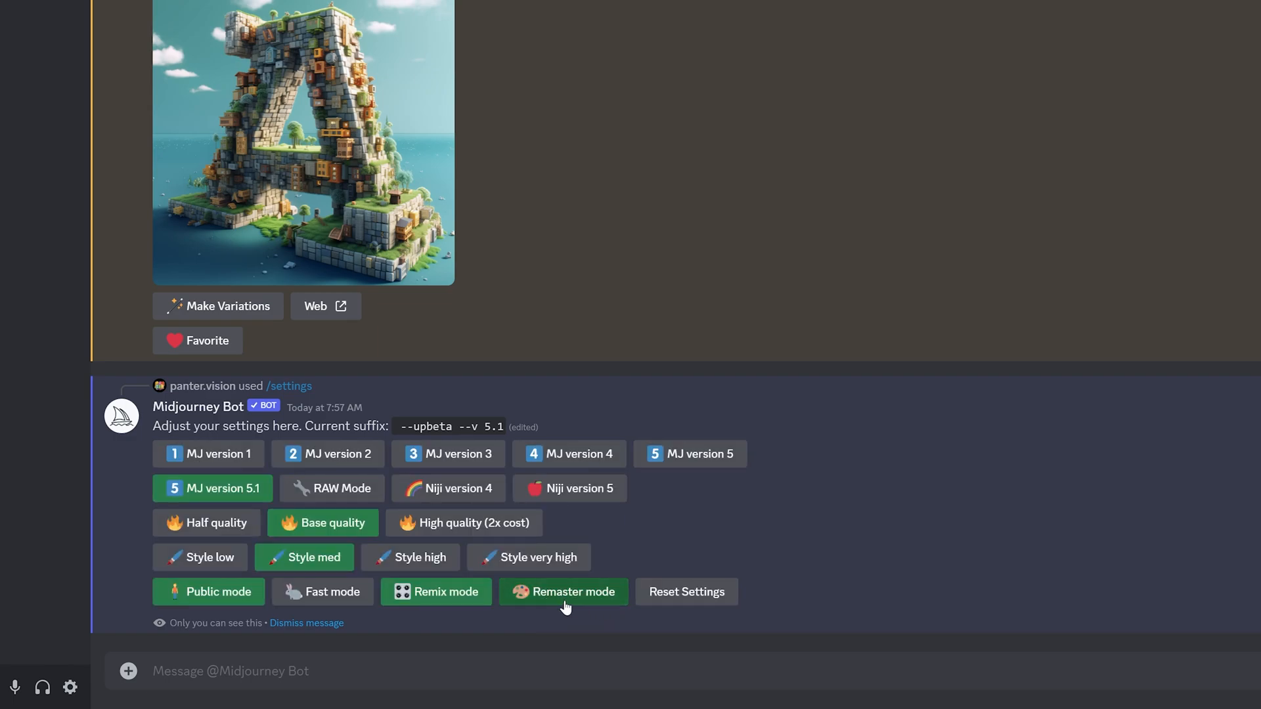
mouse_move(530, 610)
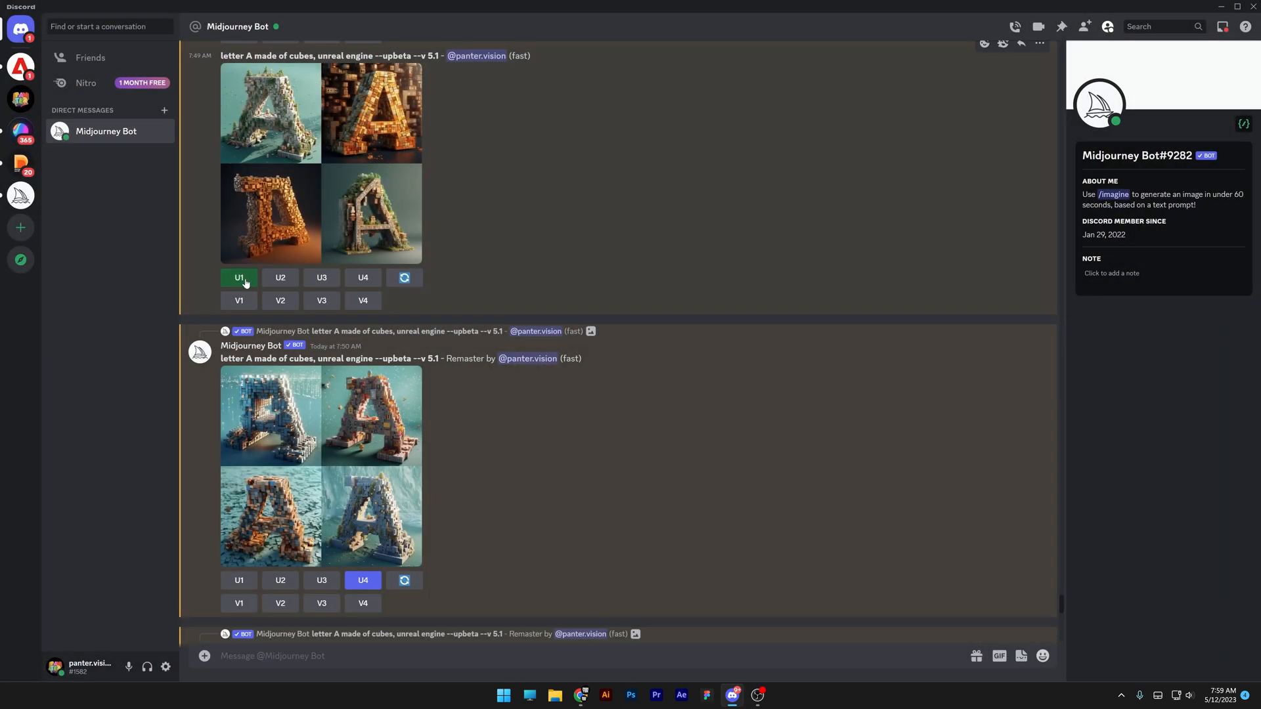
scroll(down, 3)
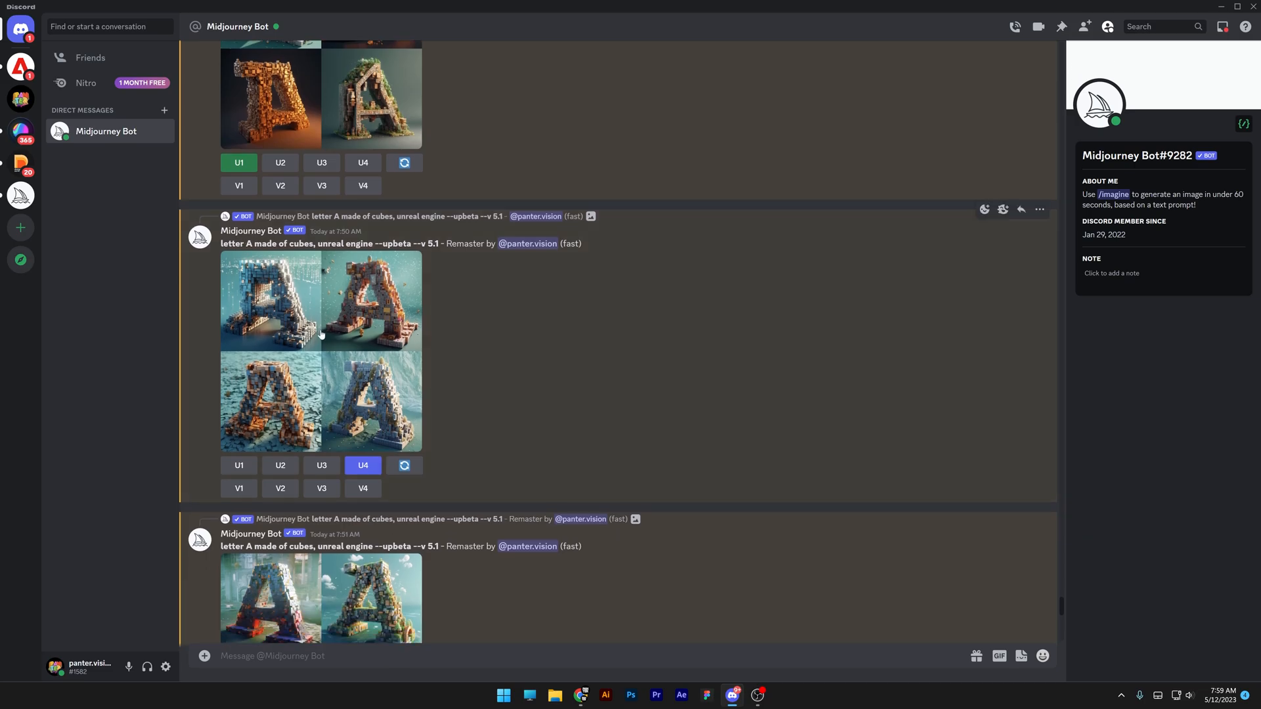
scroll(down, 3)
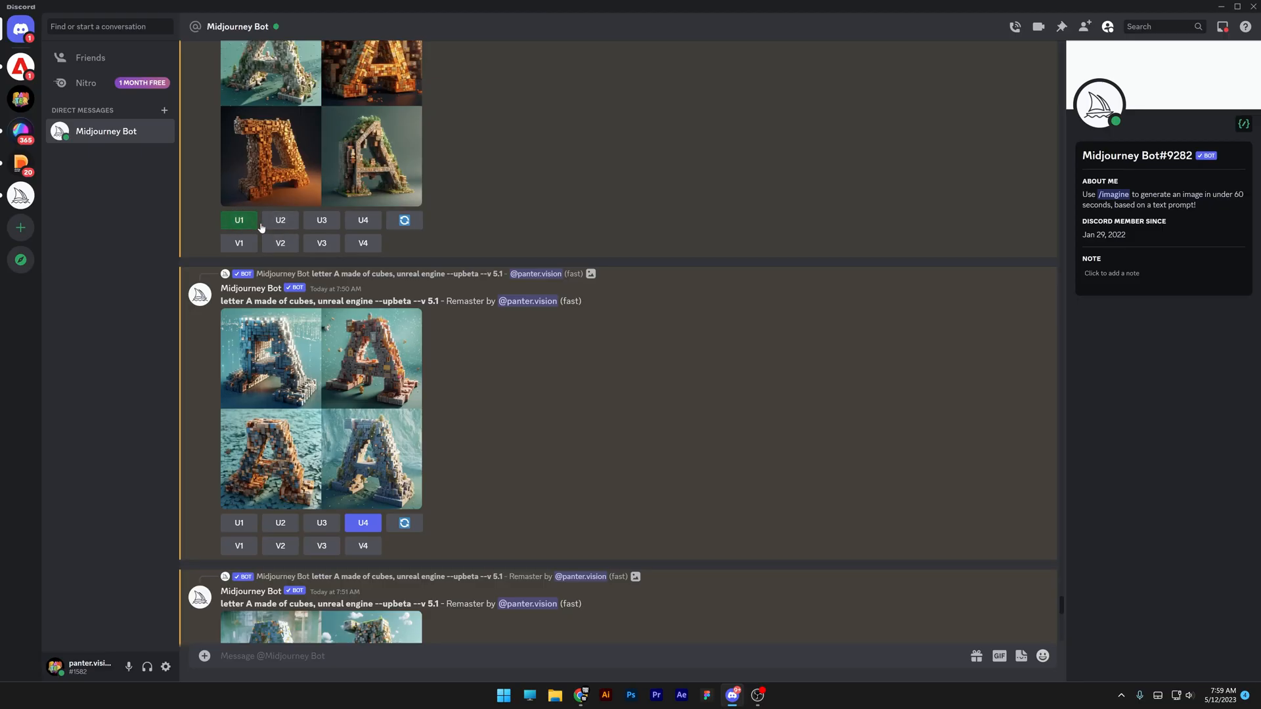
click(321, 406)
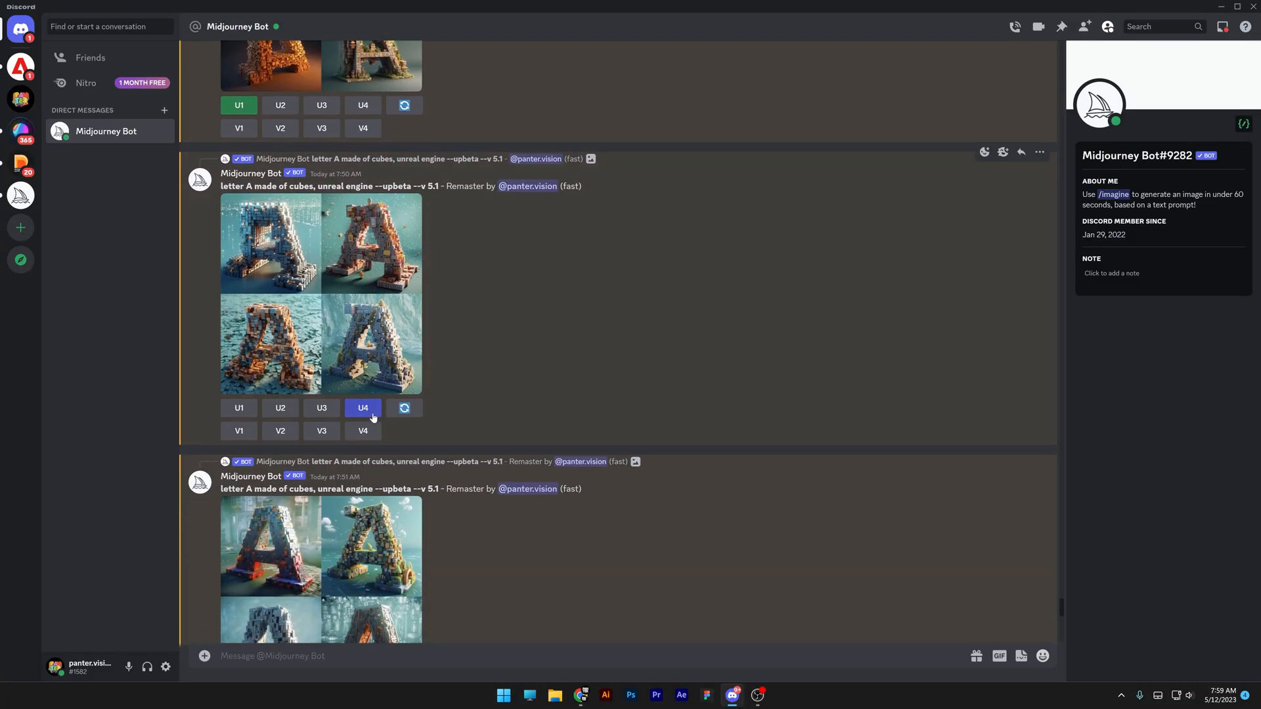
click(321, 293)
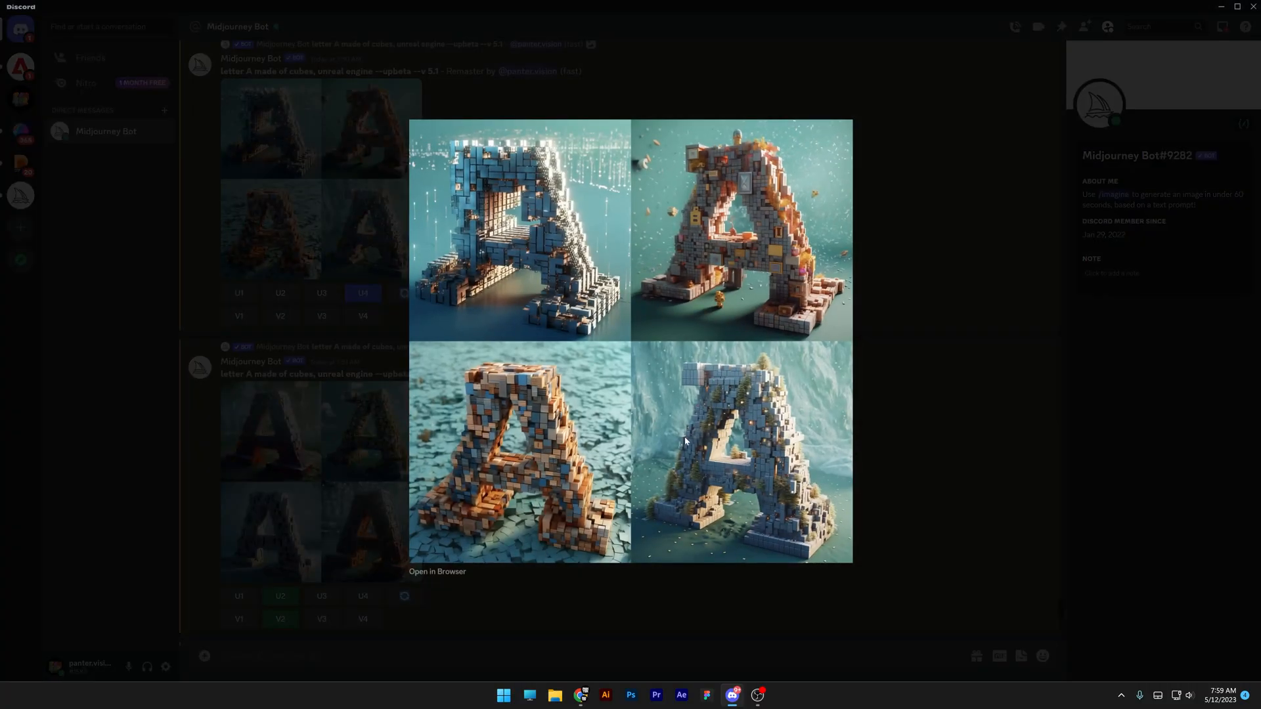
scroll(down, 3)
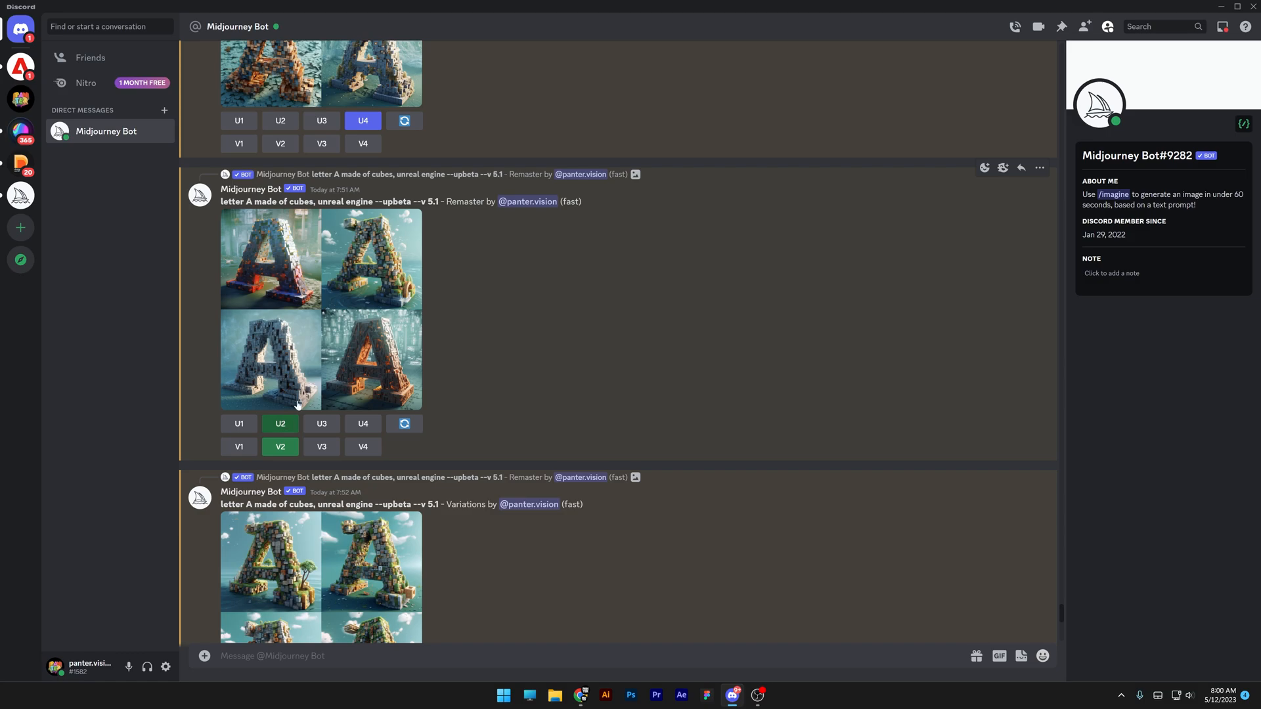
click(320, 309)
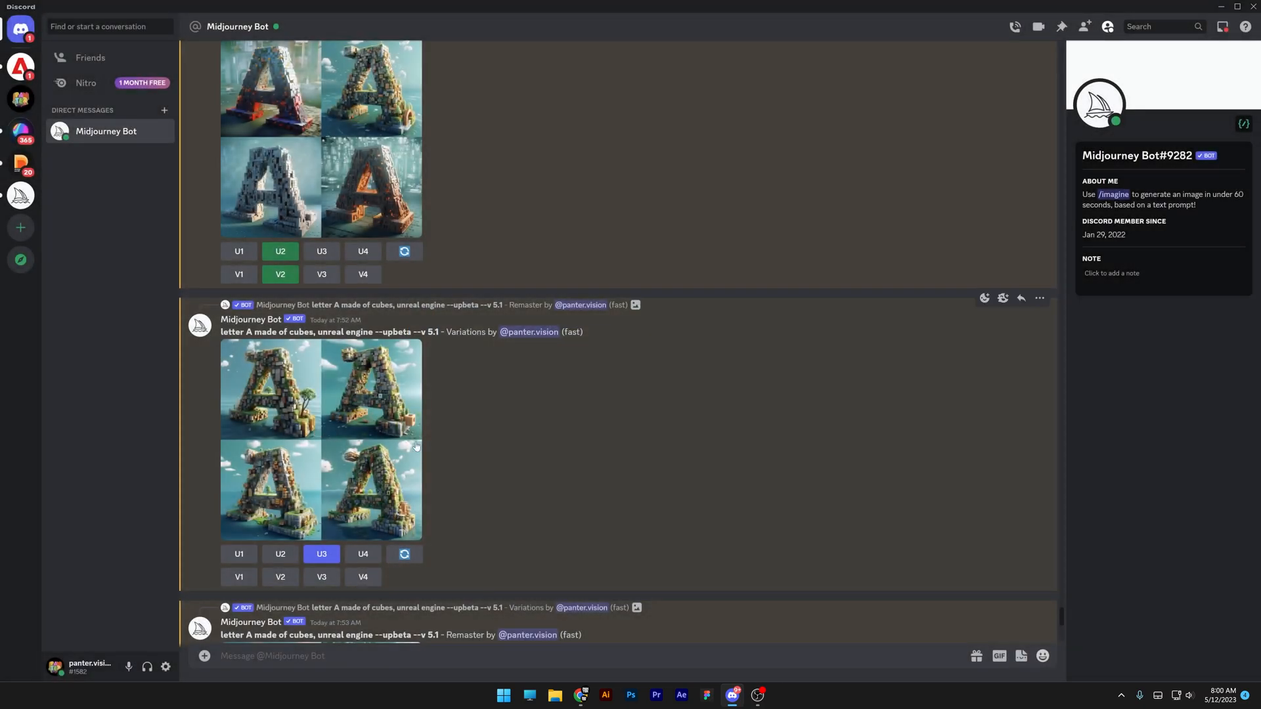
scroll(up, 3)
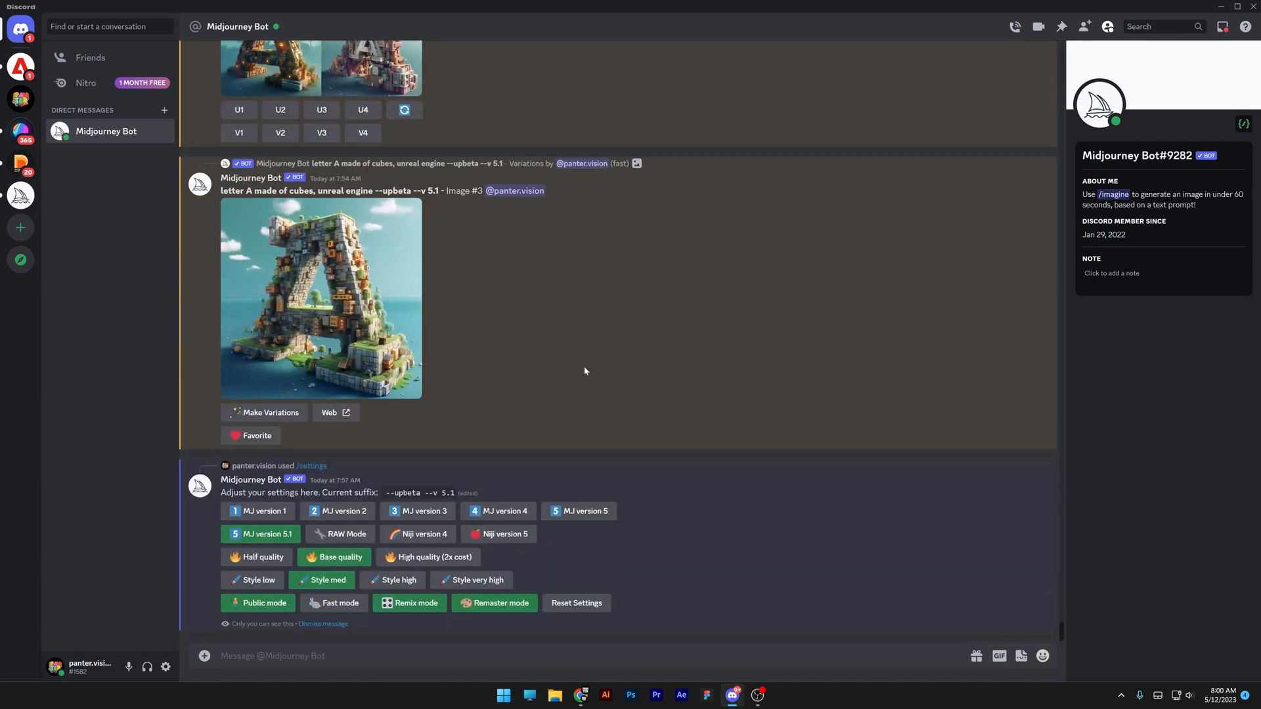
scroll(up, 3)
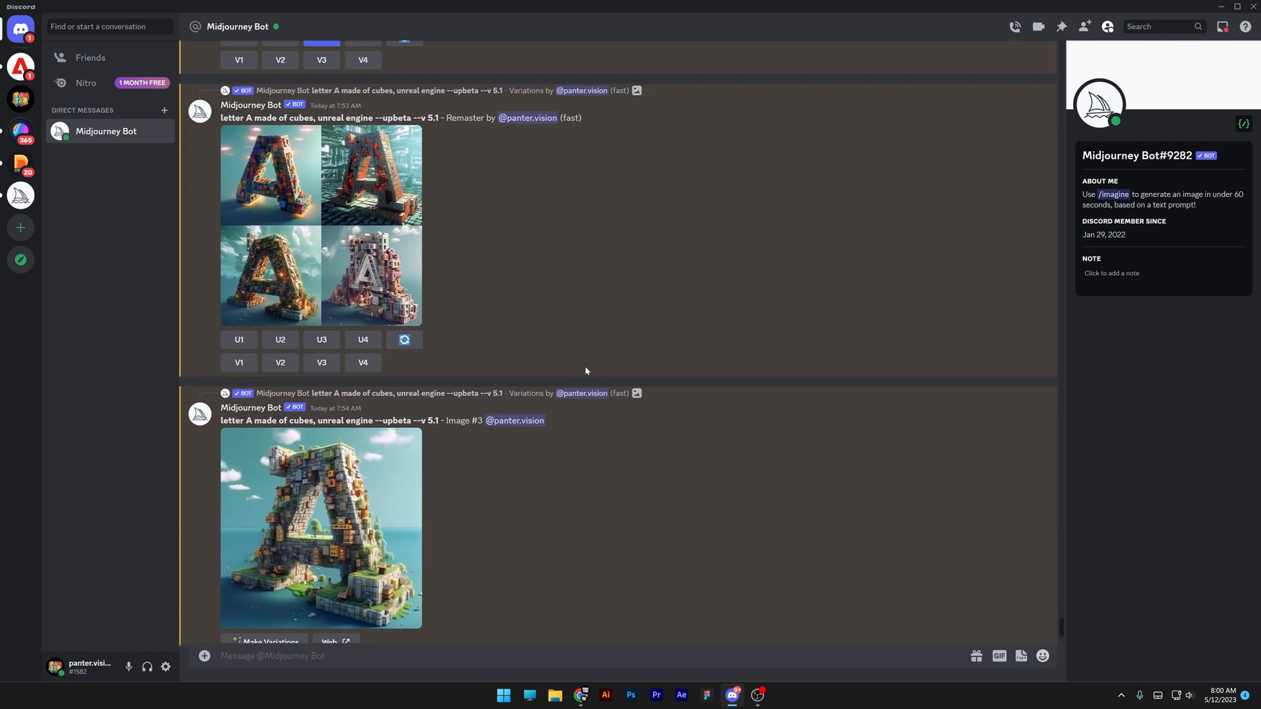
- Upscale Image #2 (U2) of the latest remastered letter-A grid and view the result
click(321, 528)
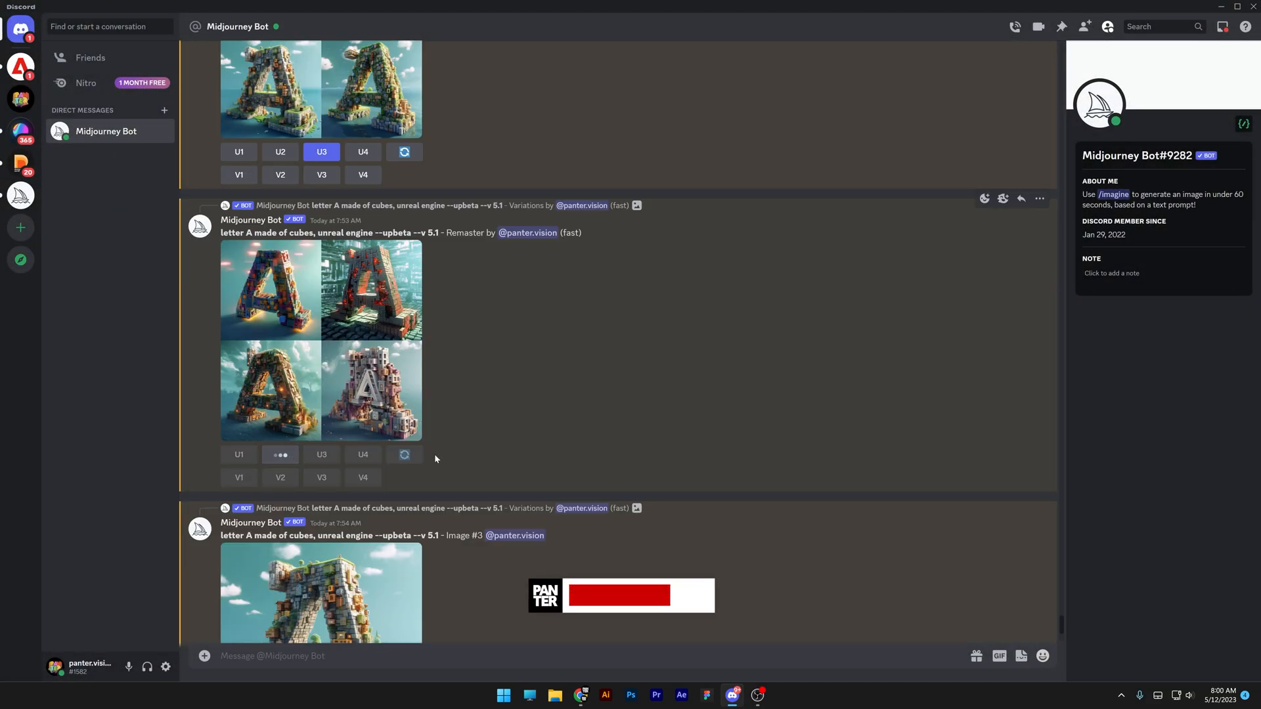
scroll(down, 3)
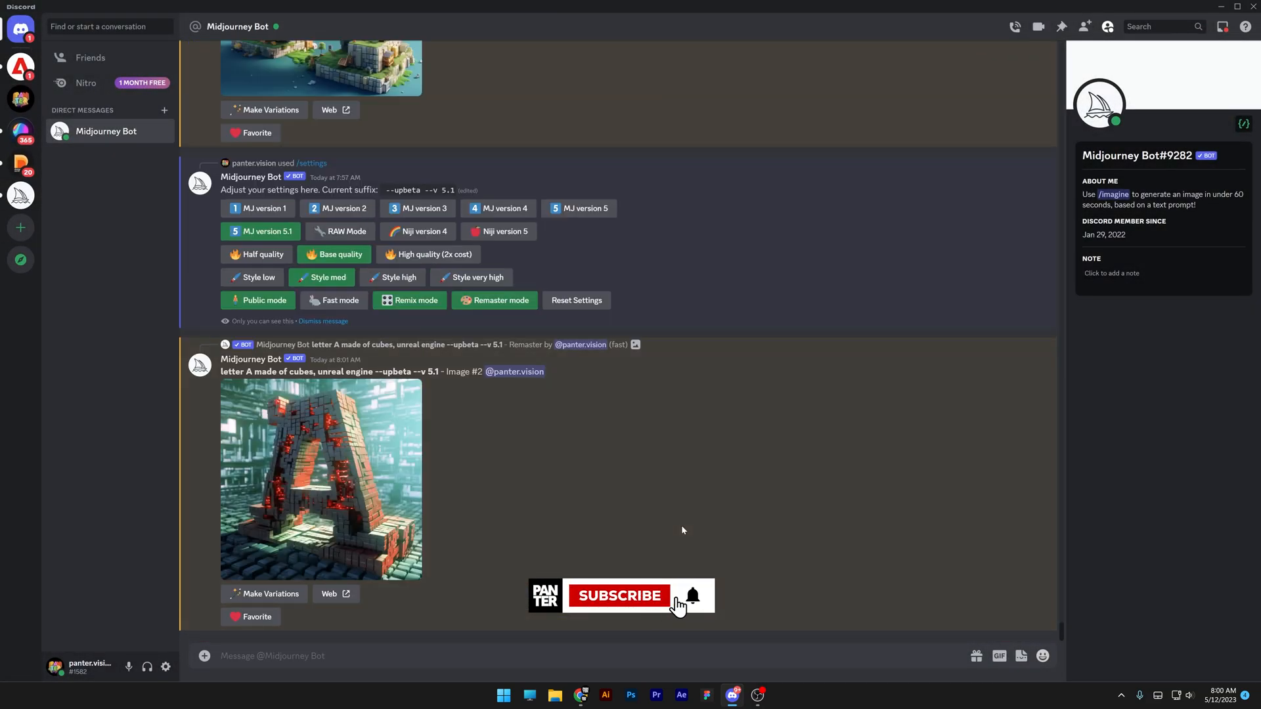